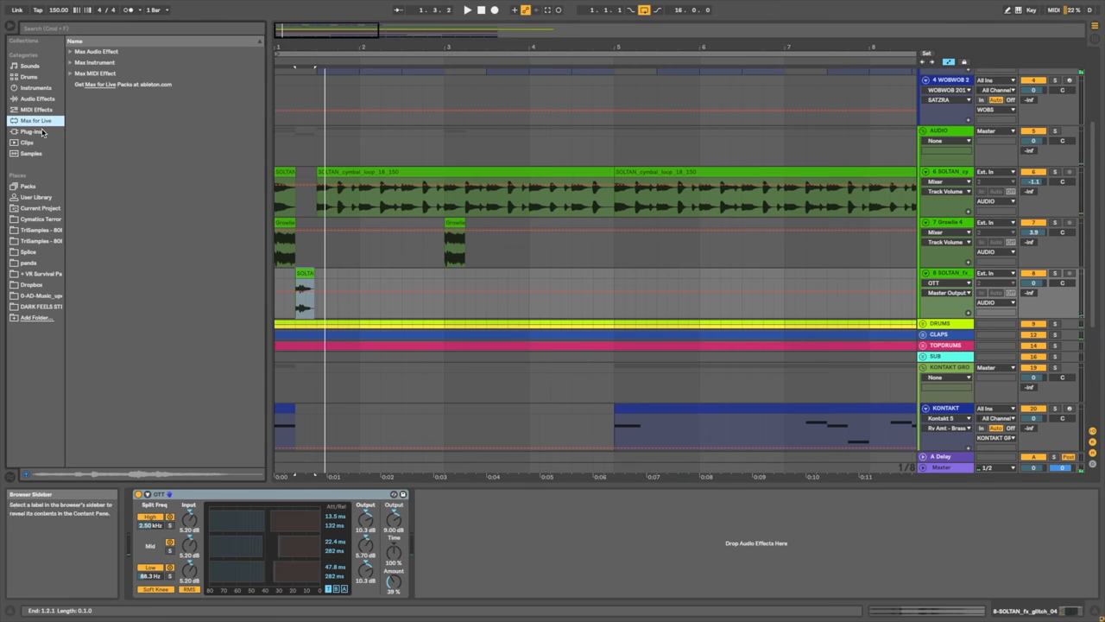
# - Show the Plug-Ins category in the Browser to list installed third-party plug-ins
pyautogui.click(30, 131)
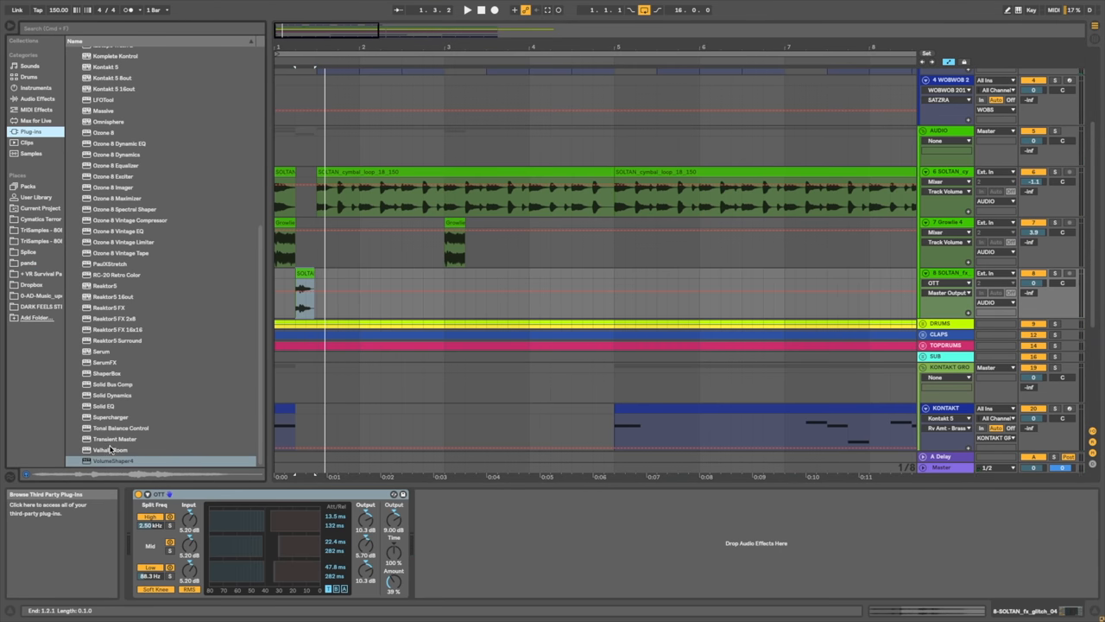